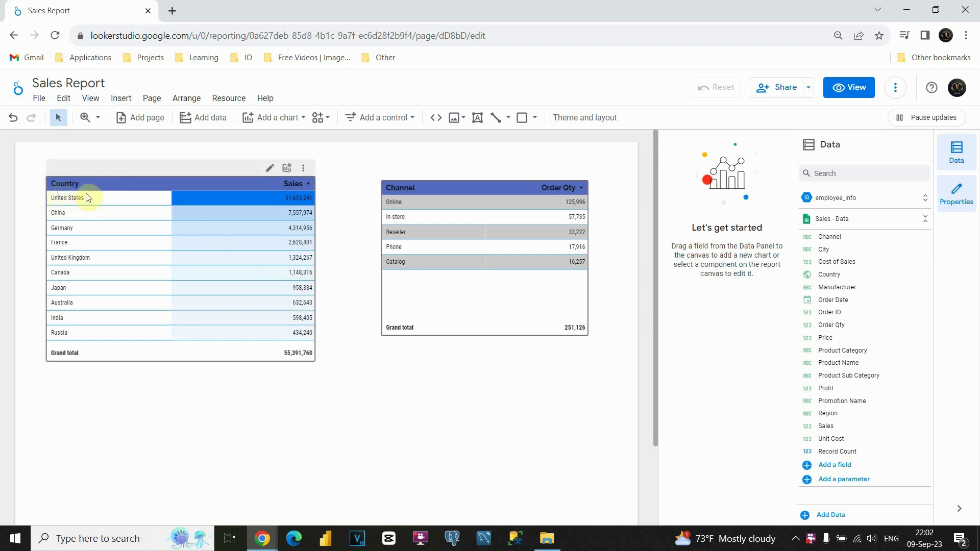
pyautogui.moveTo(219, 219)
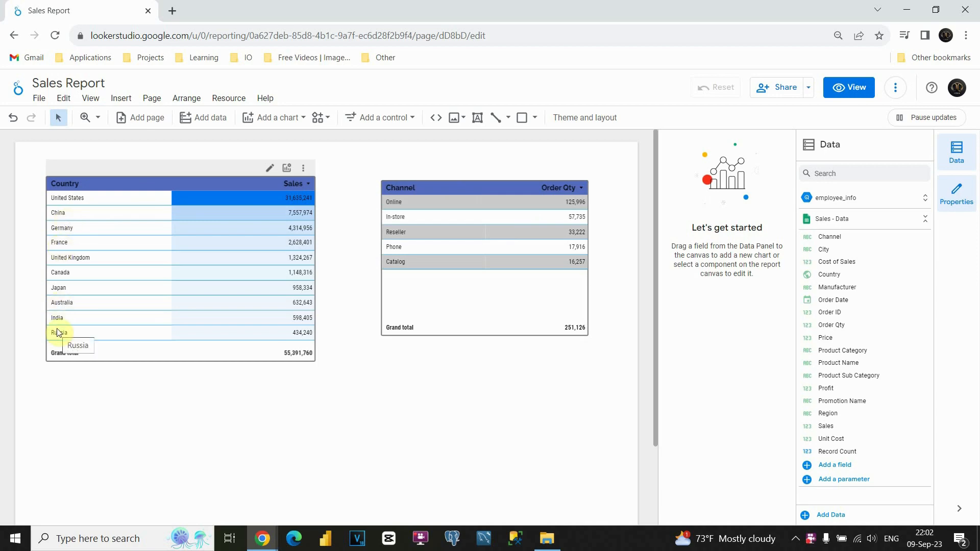
pyautogui.moveTo(859, 115)
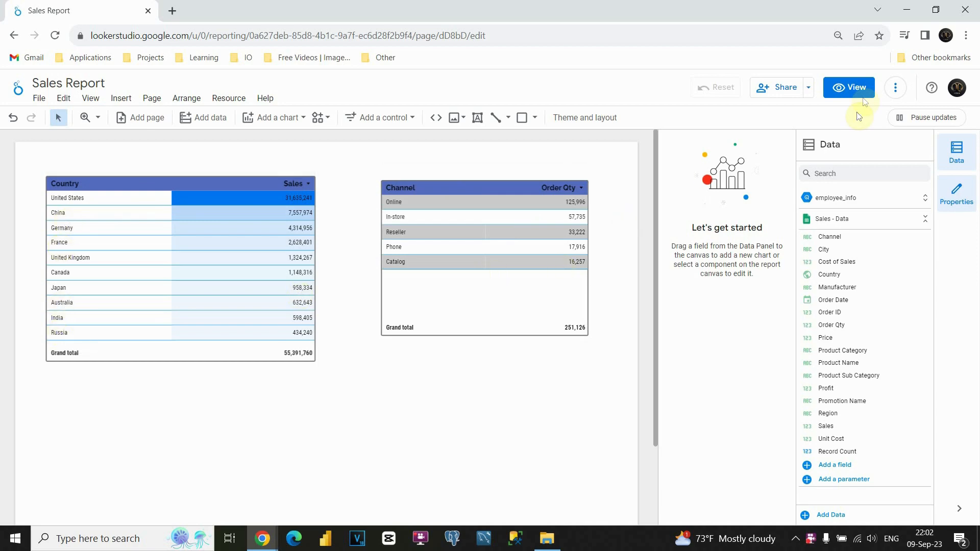
# Step: Switch the Sales Report to view mode to see the Country and Channel tables
pyautogui.click(849, 87)
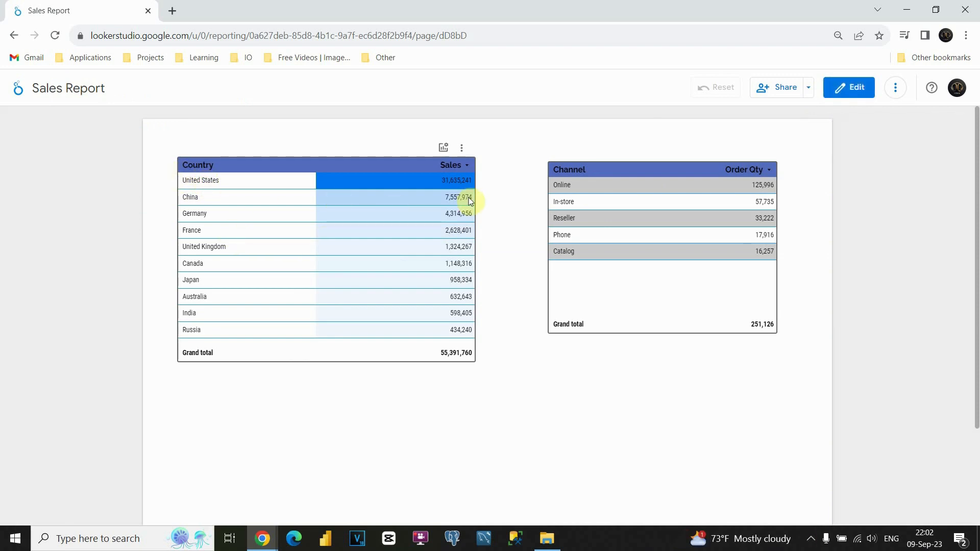
# Step: Enable cross-filtering on the Country/Sales table, then return to view mode
pyautogui.click(848, 87)
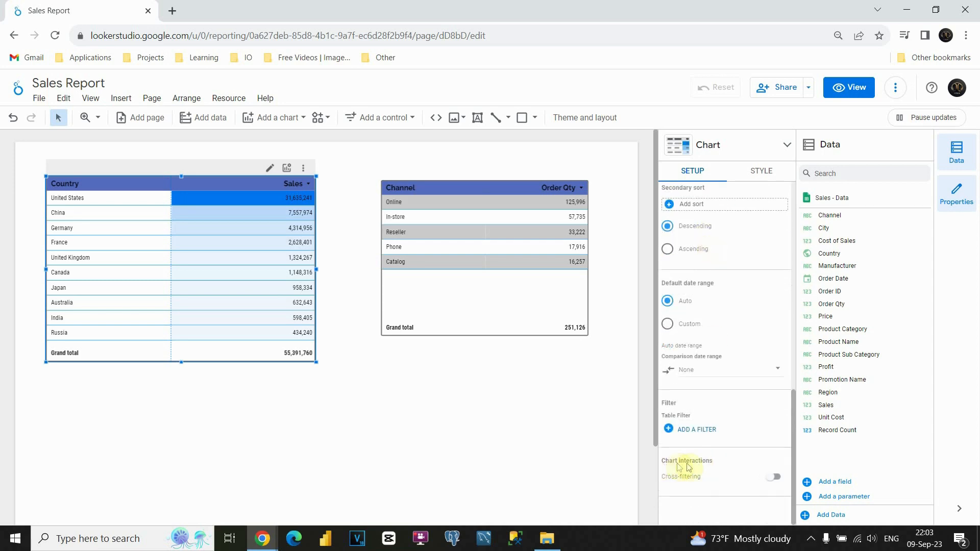
pyautogui.moveTo(686, 473)
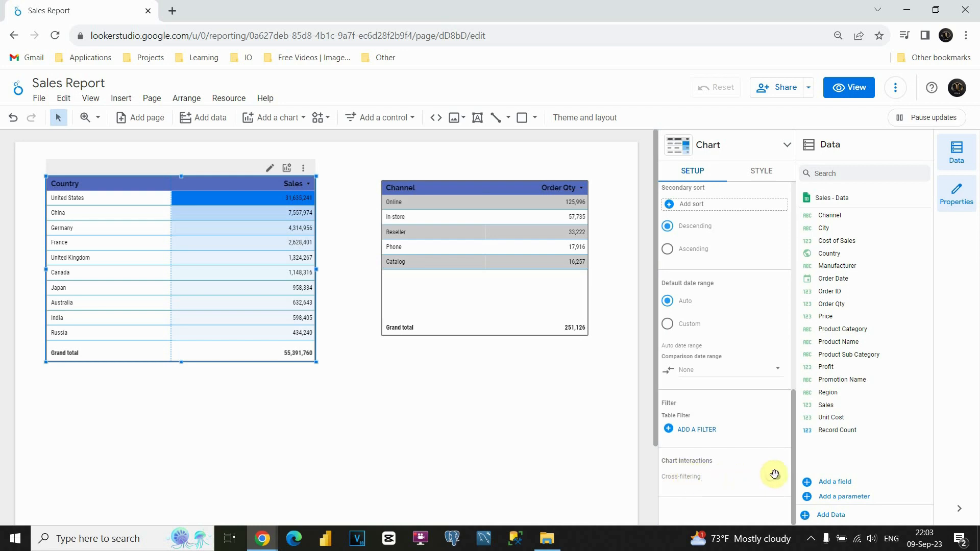
pyautogui.click(776, 477)
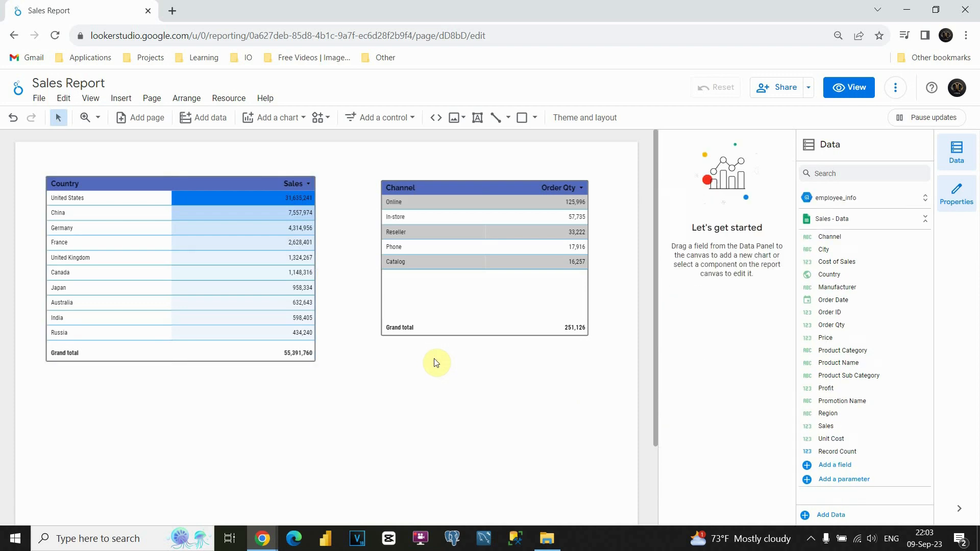
pyautogui.click(849, 87)
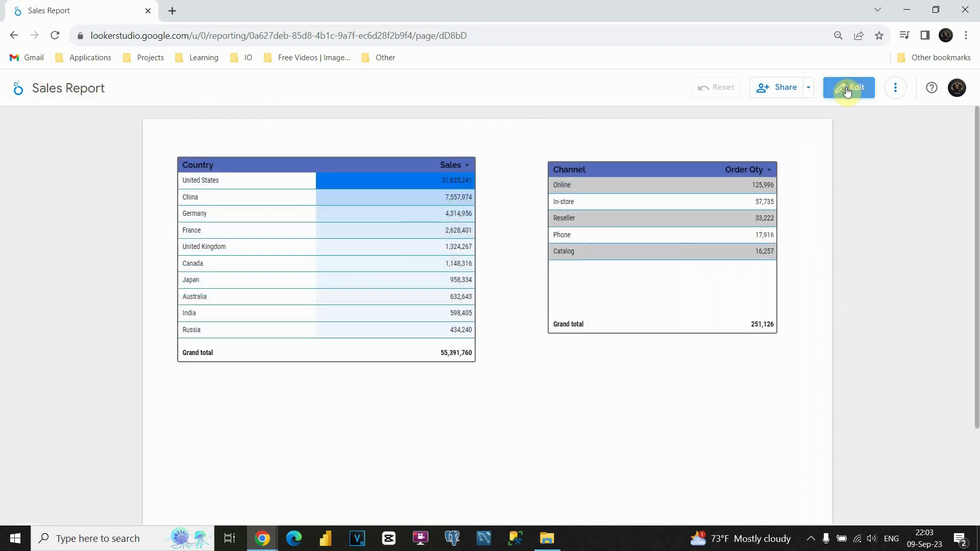
pyautogui.moveTo(206, 184)
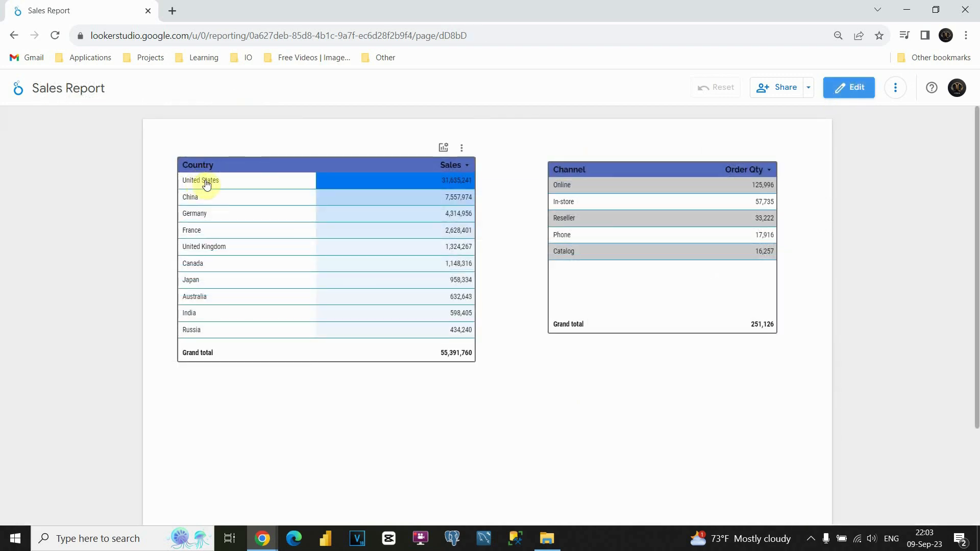
pyautogui.moveTo(708, 217)
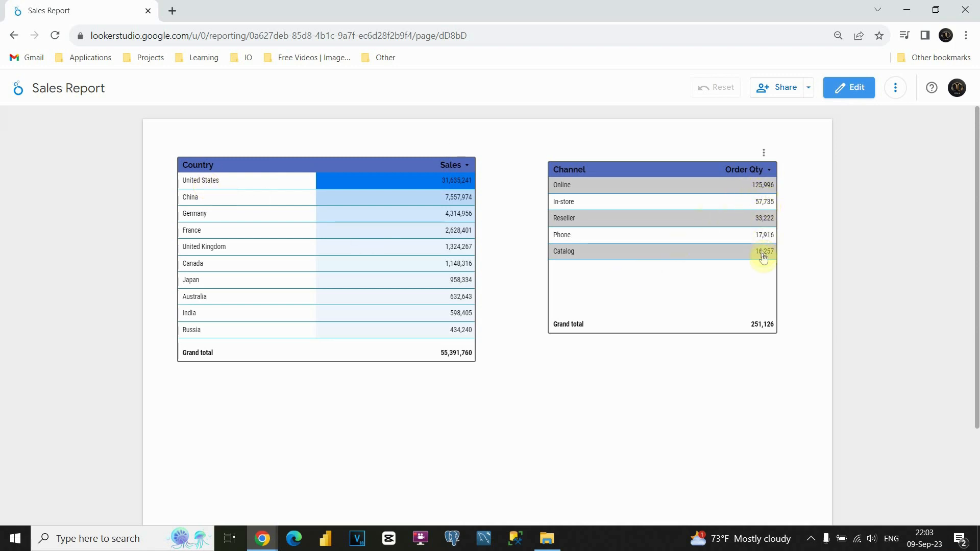
# Step: Filter the Channel table to United States, reset the filter, then filter to Canada
pyautogui.click(210, 180)
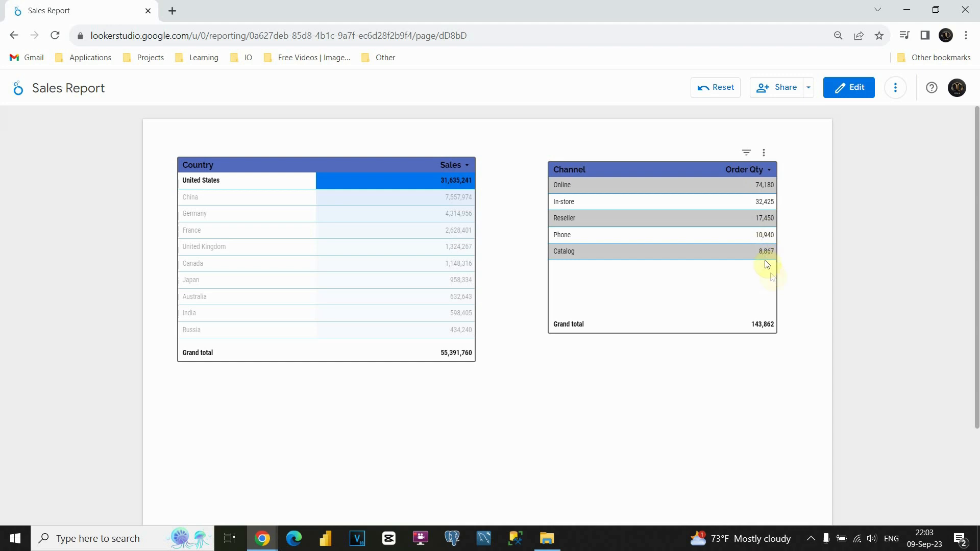
pyautogui.click(219, 169)
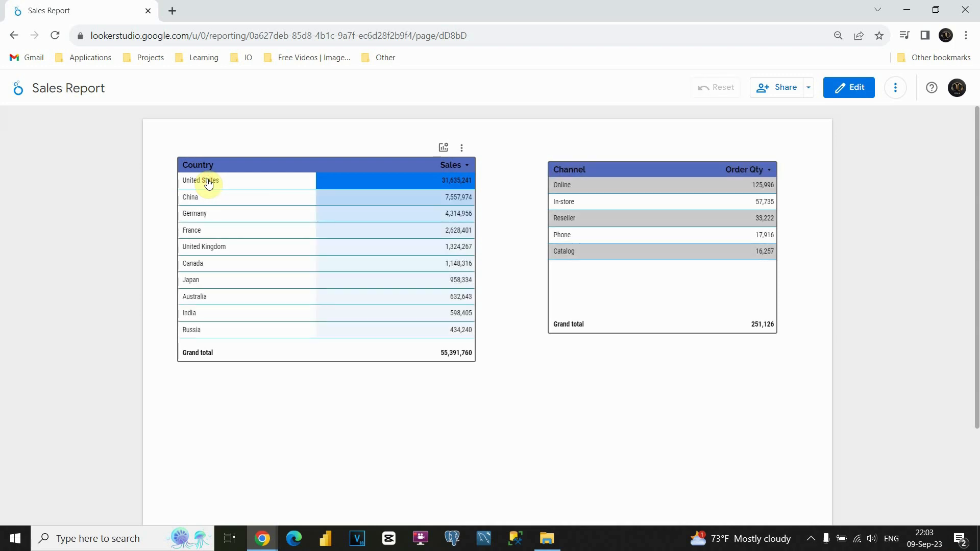
pyautogui.moveTo(213, 183)
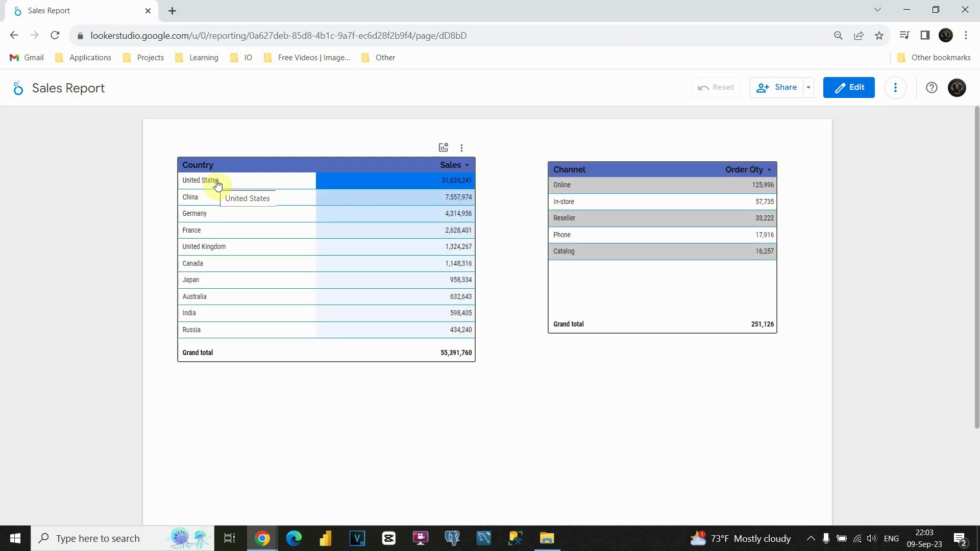
pyautogui.moveTo(192, 260)
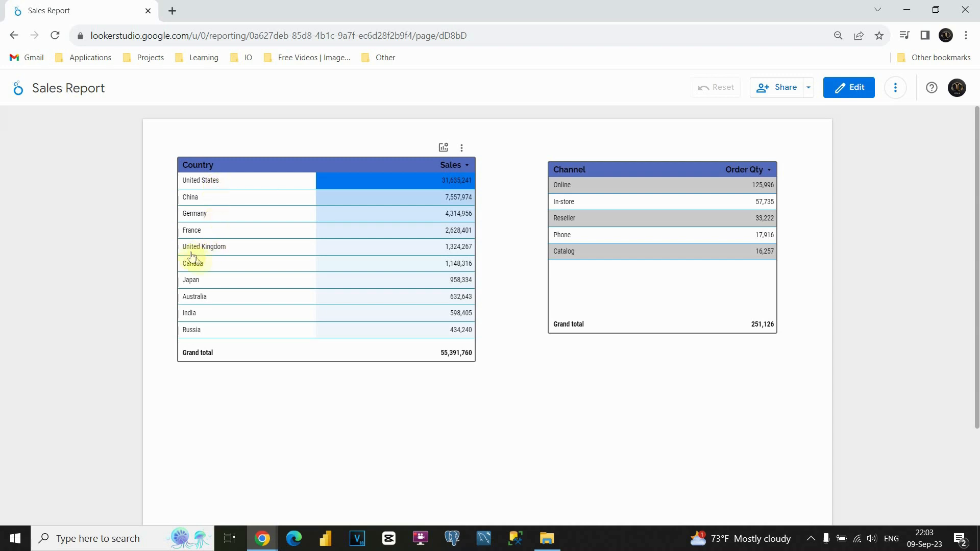
pyautogui.moveTo(198, 268)
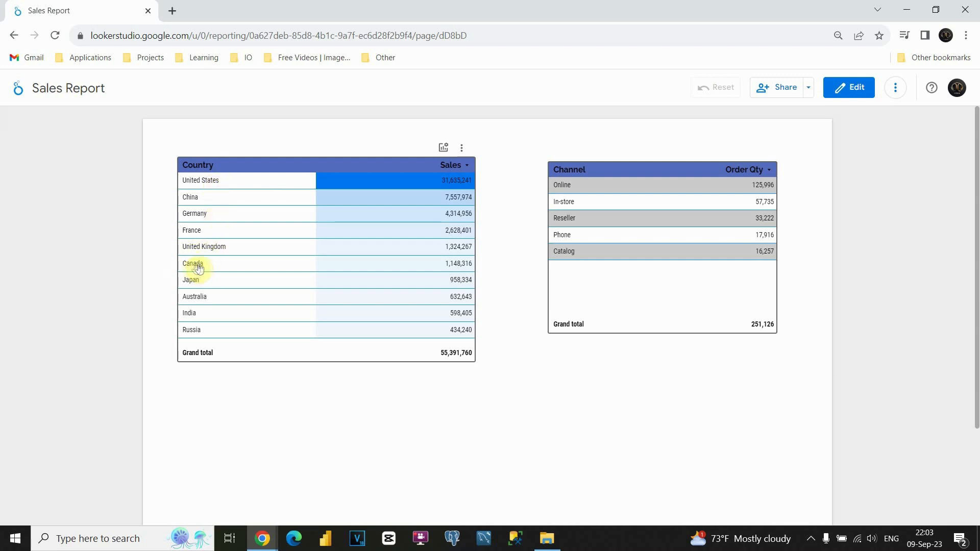
pyautogui.click(192, 263)
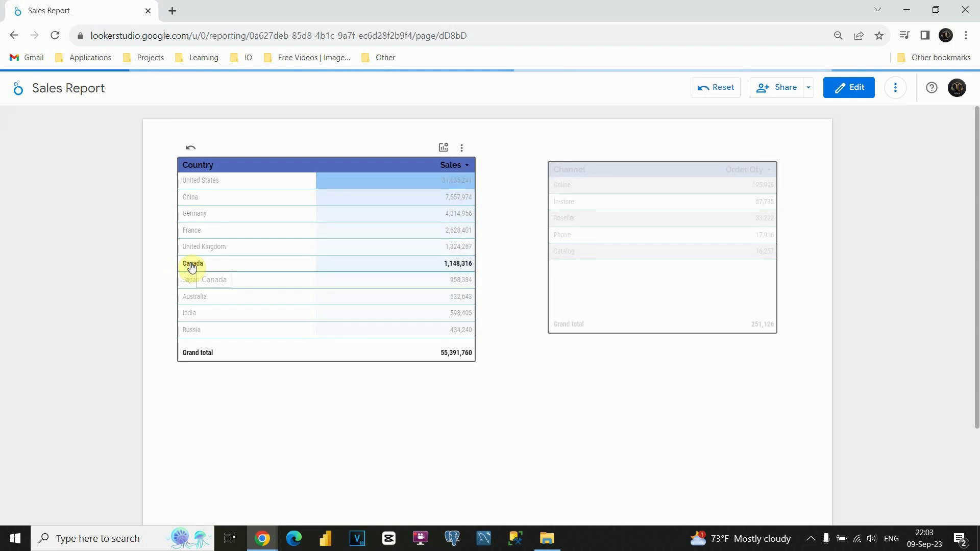
pyautogui.click(192, 264)
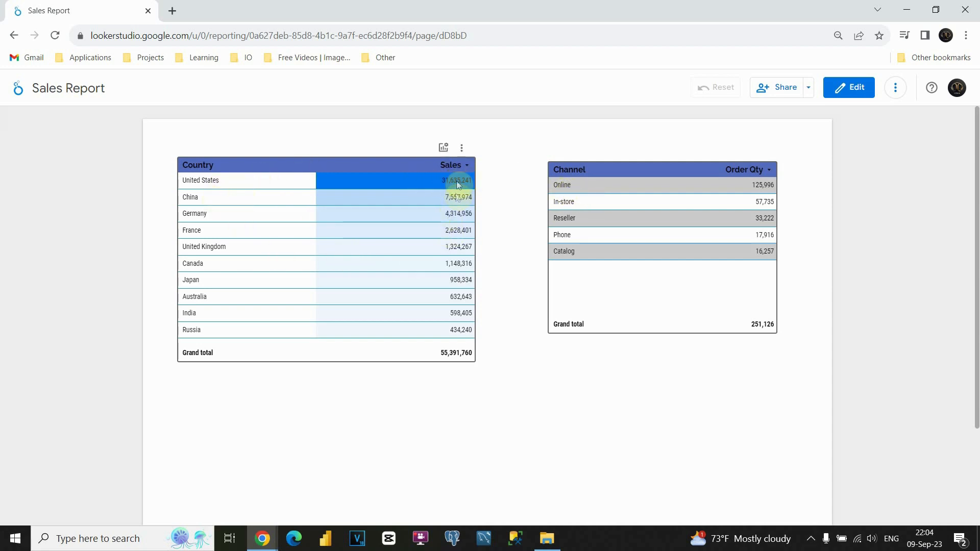
pyautogui.moveTo(564, 184)
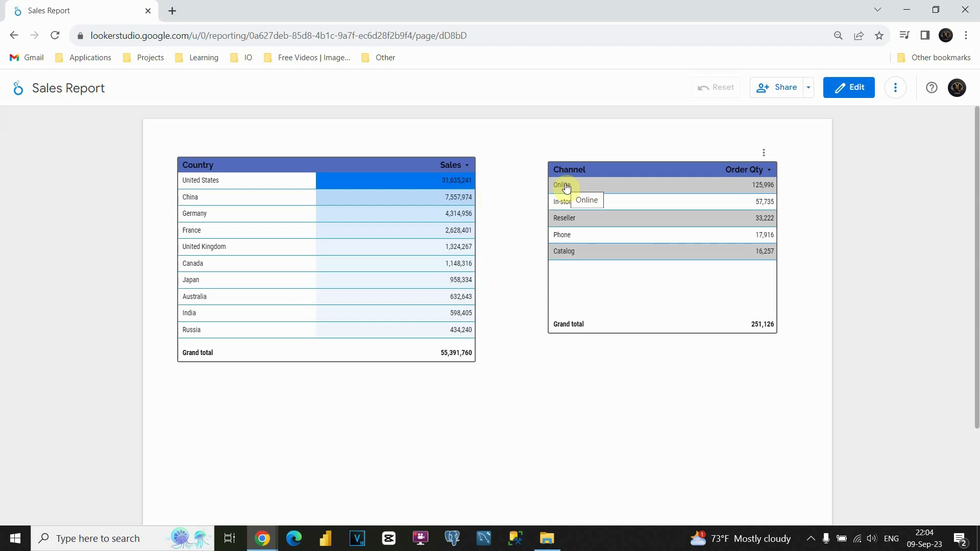
# Step: Filter country sales by Online, then In-store, finally Catalog channel
pyautogui.click(562, 185)
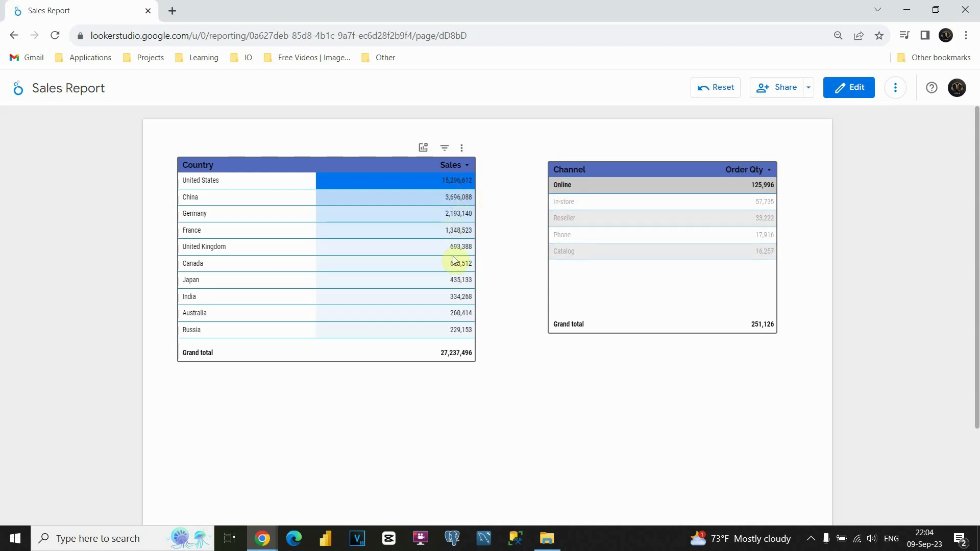
pyautogui.click(563, 201)
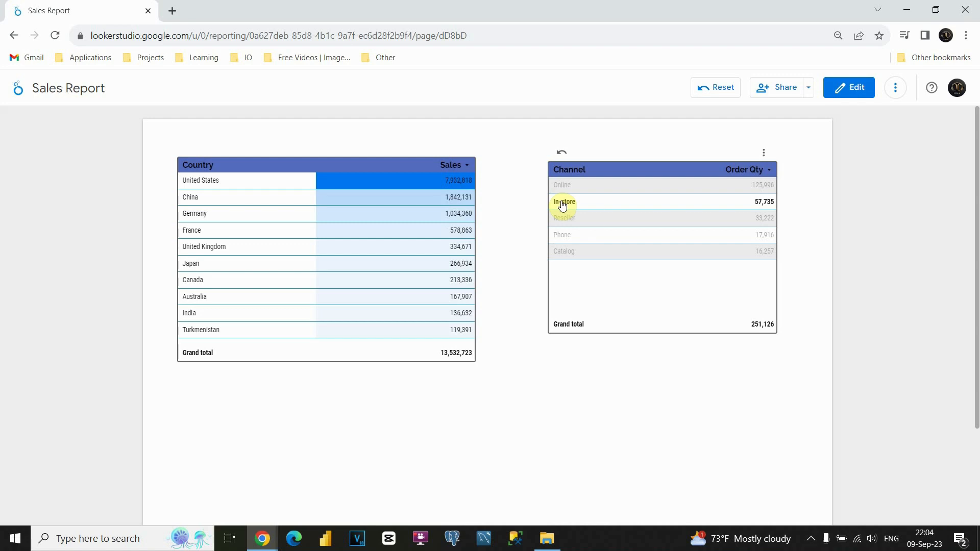
pyautogui.moveTo(566, 220)
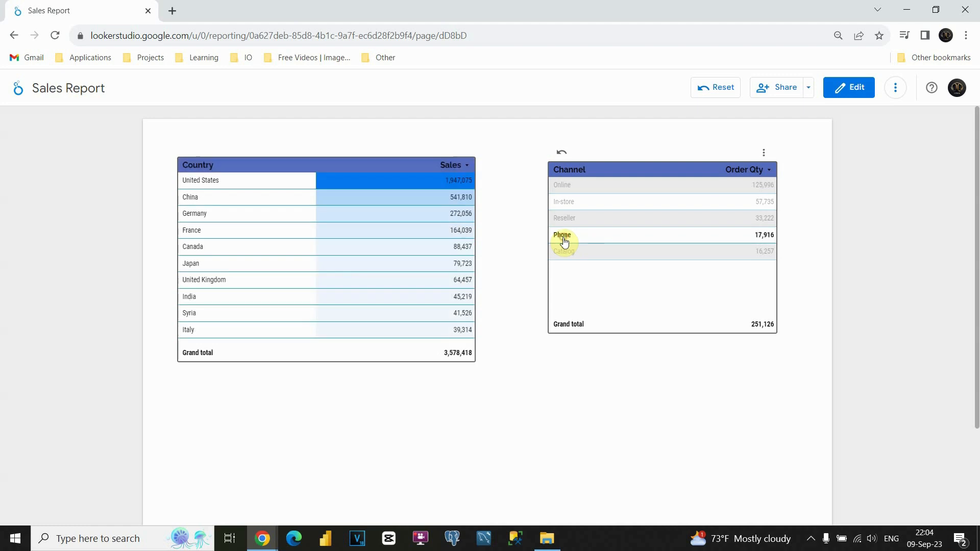
pyautogui.click(564, 251)
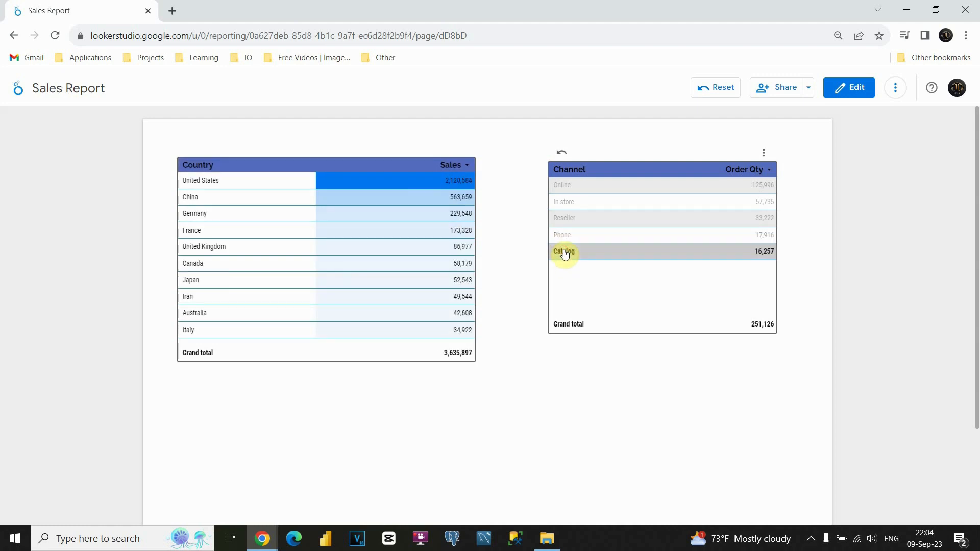
pyautogui.moveTo(563, 252)
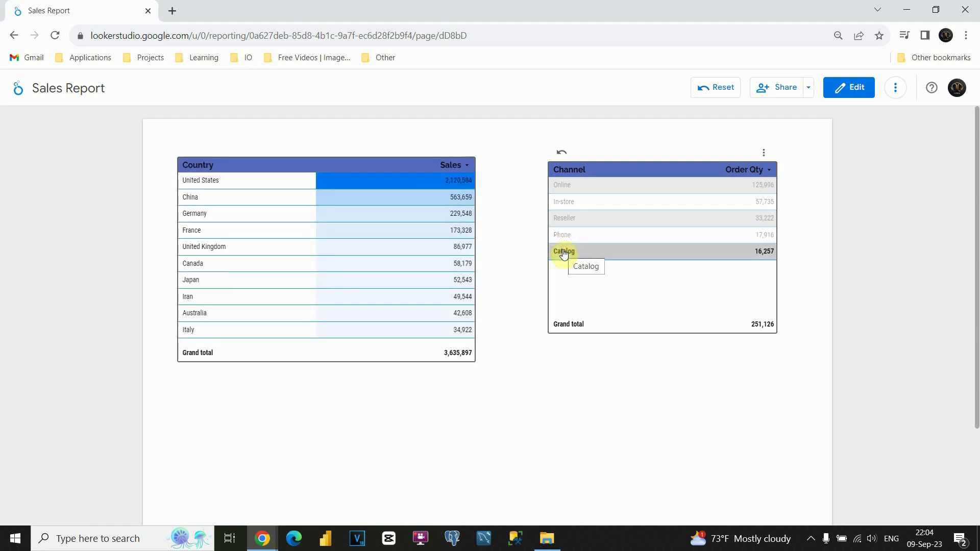